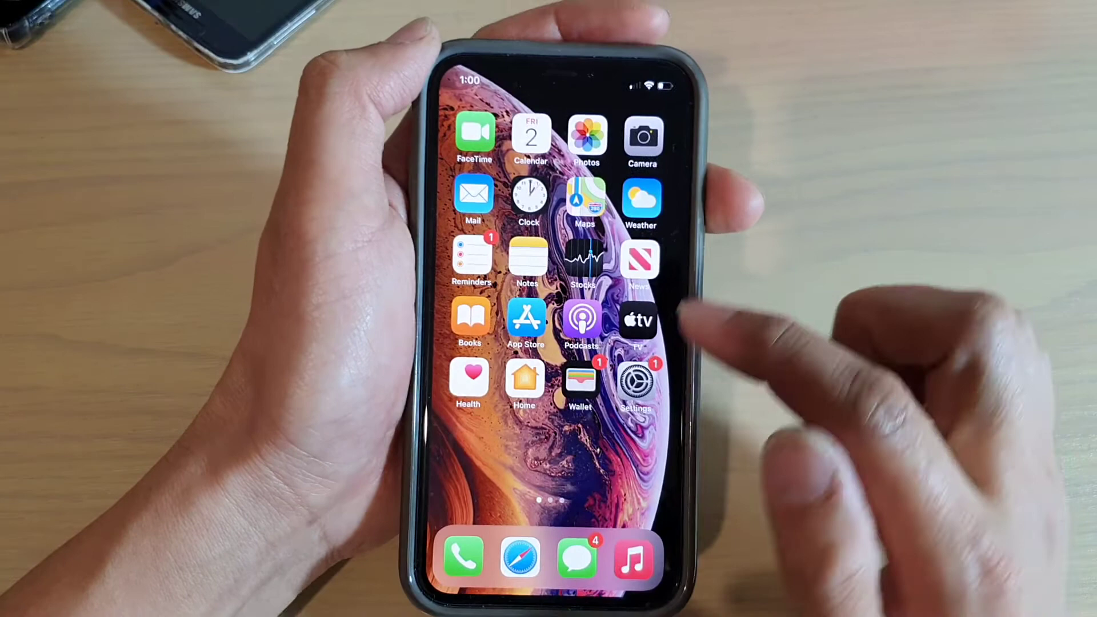
# Launch the Settings app from the Home Screen.
pyautogui.click(636, 379)
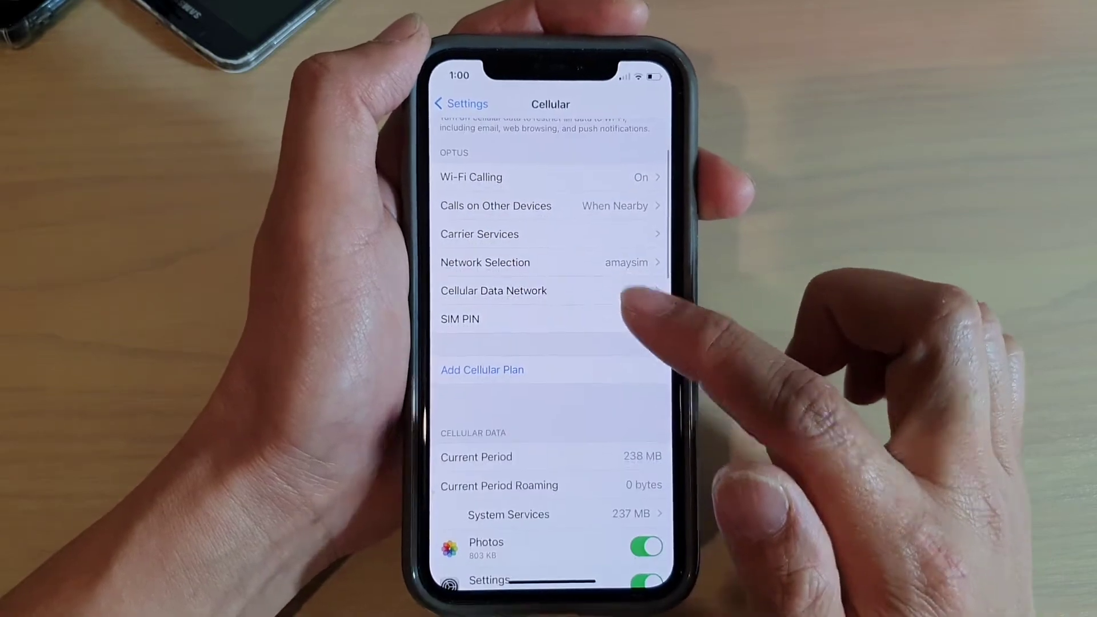
# Scroll the Cellular page past the per-app data list to reveal Wi-Fi Assist.
pyautogui.scroll(-3)
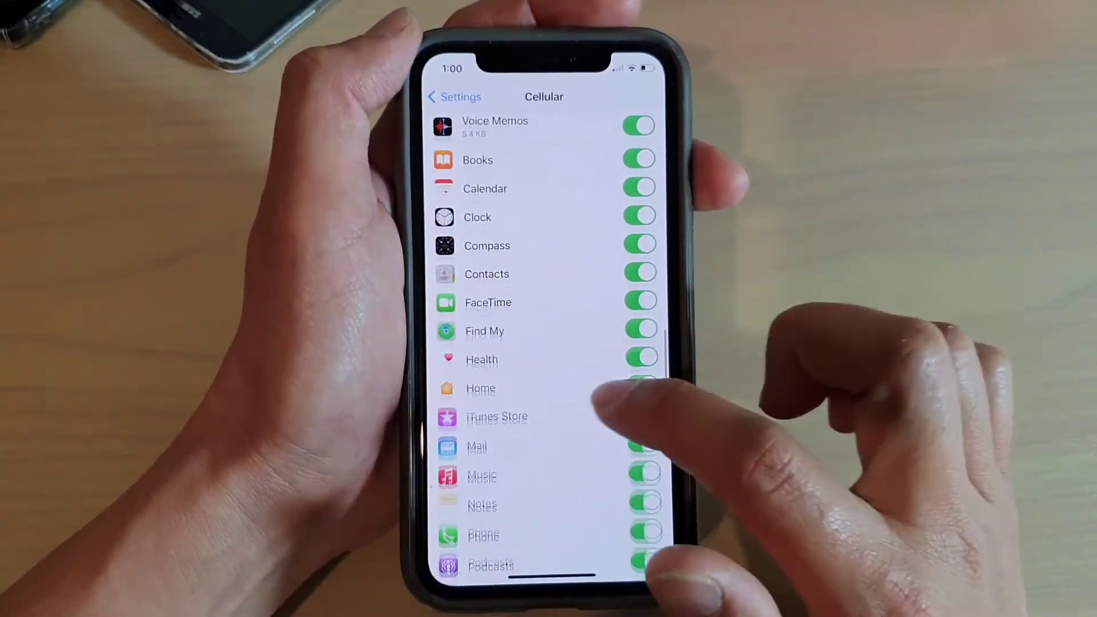
pyautogui.scroll(-3)
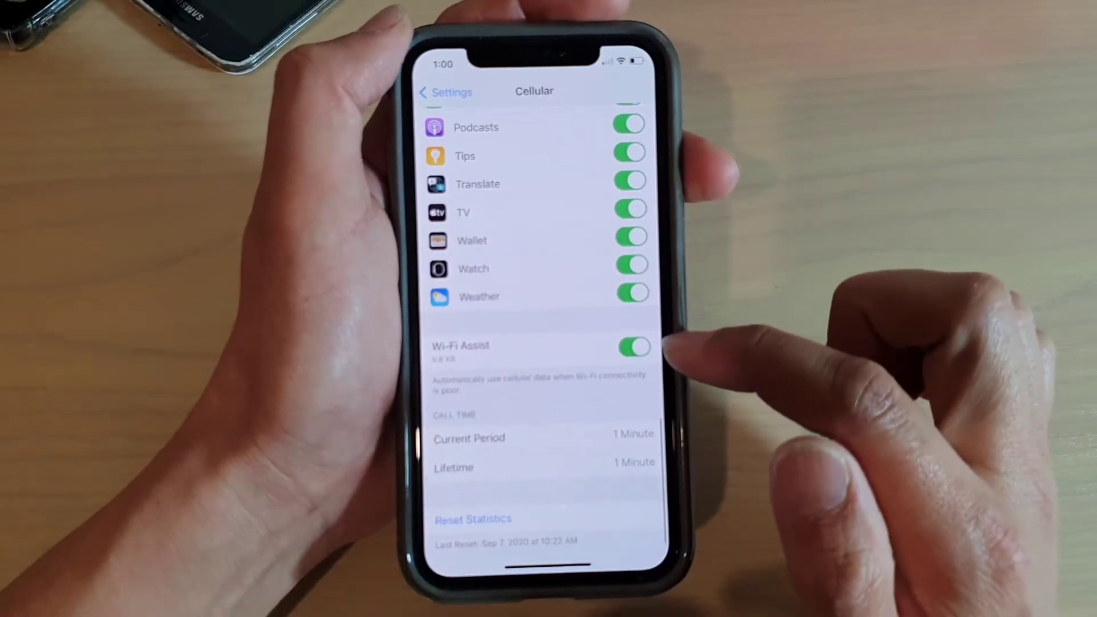